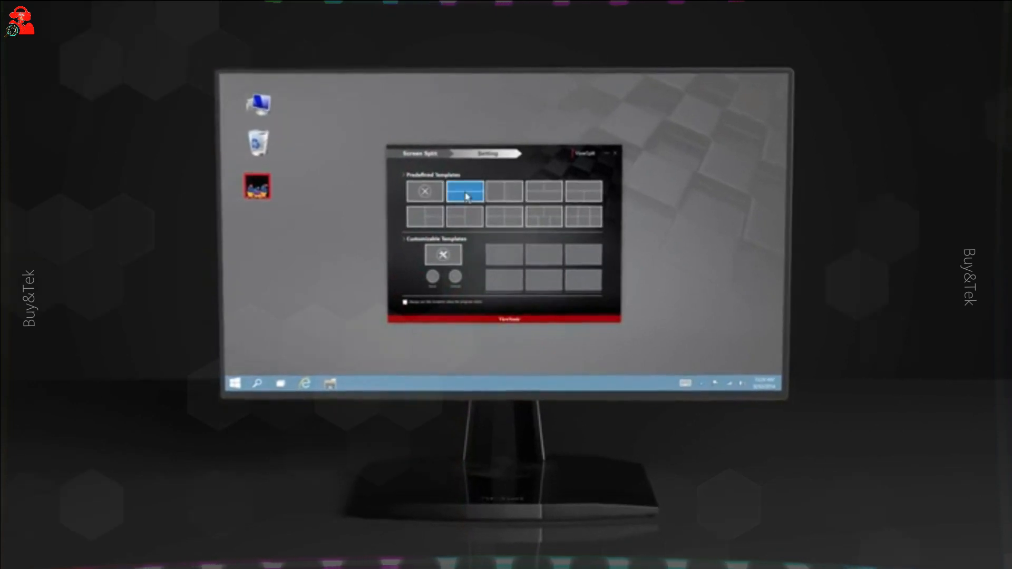
- Locate the ViewSplit download on the support page and return to the desktop shortcut
left_click(461, 192)
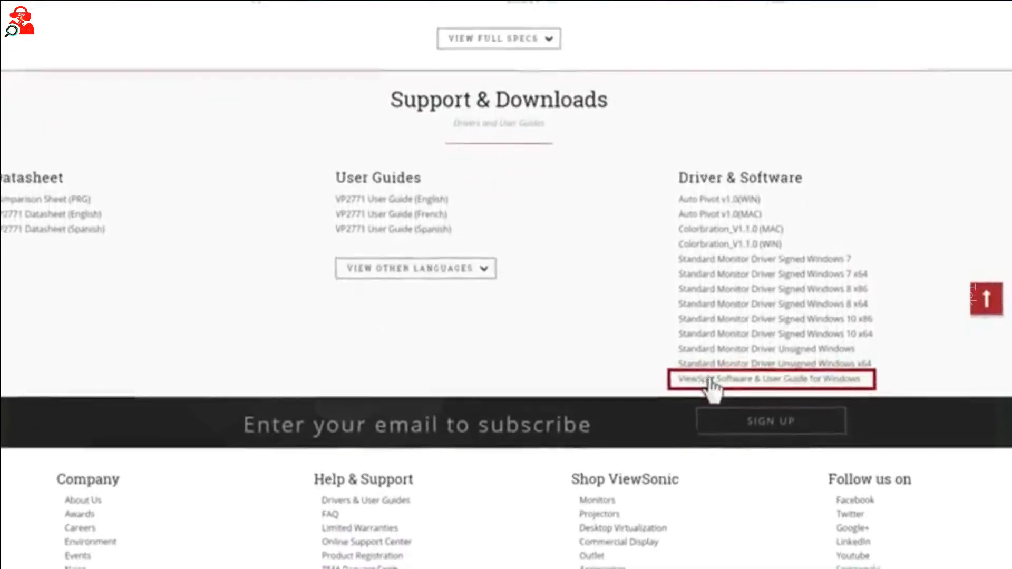
scroll("down", 3)
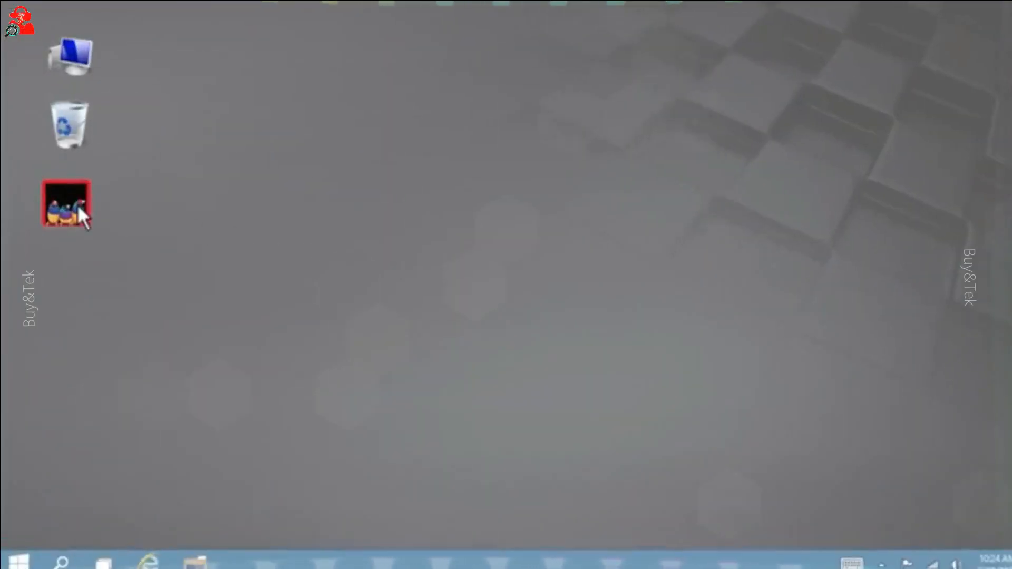
- Launch ViewSplit from its desktop shortcut and hover the top-and-bottom two-pane template
double_click(65, 204)
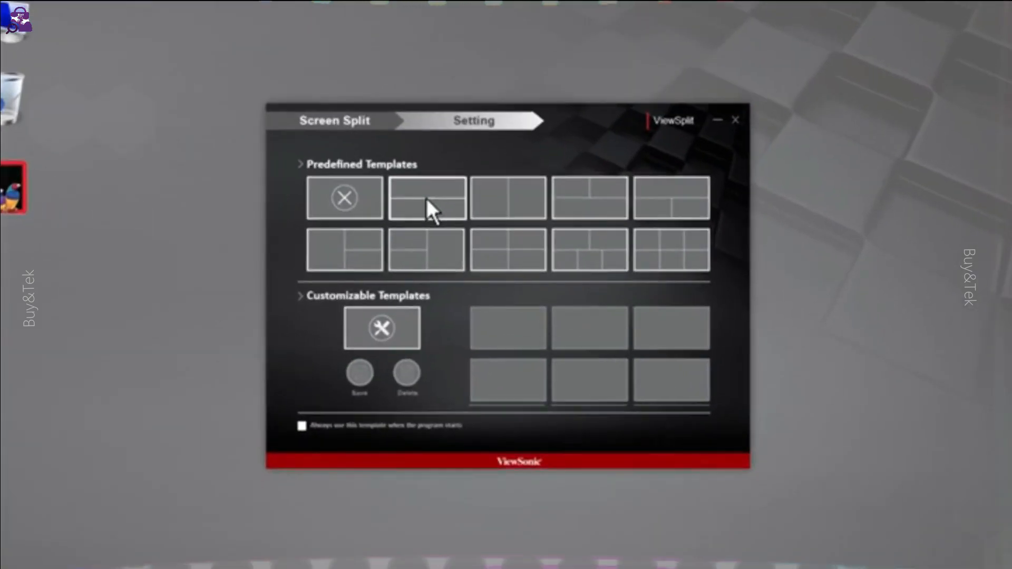
left_click(427, 198)
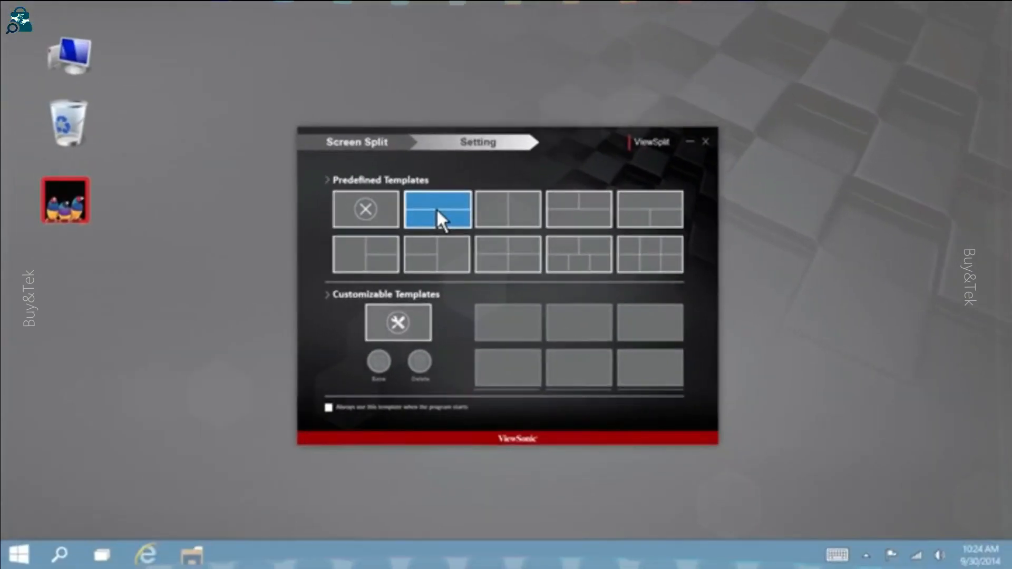
left_click(437, 209)
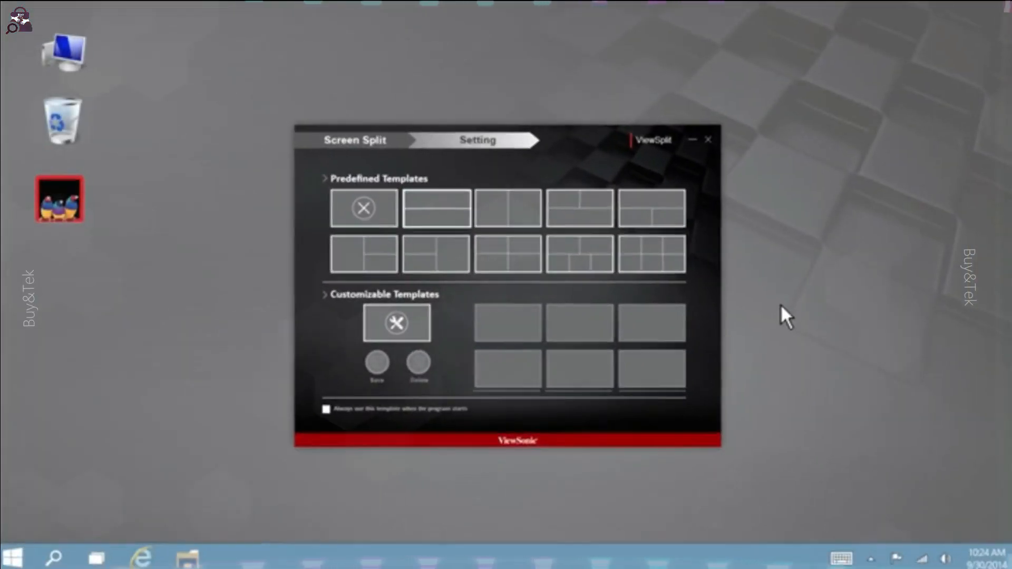
- Apply the two-pane horizontal template so the desktop has top and bottom zones
left_click(397, 323)
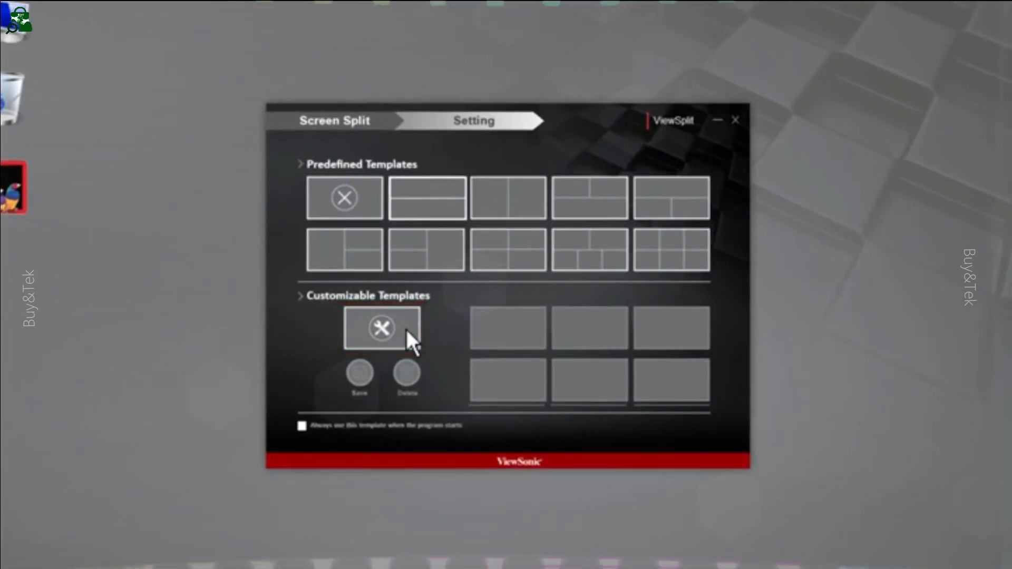
mouse_move(426, 204)
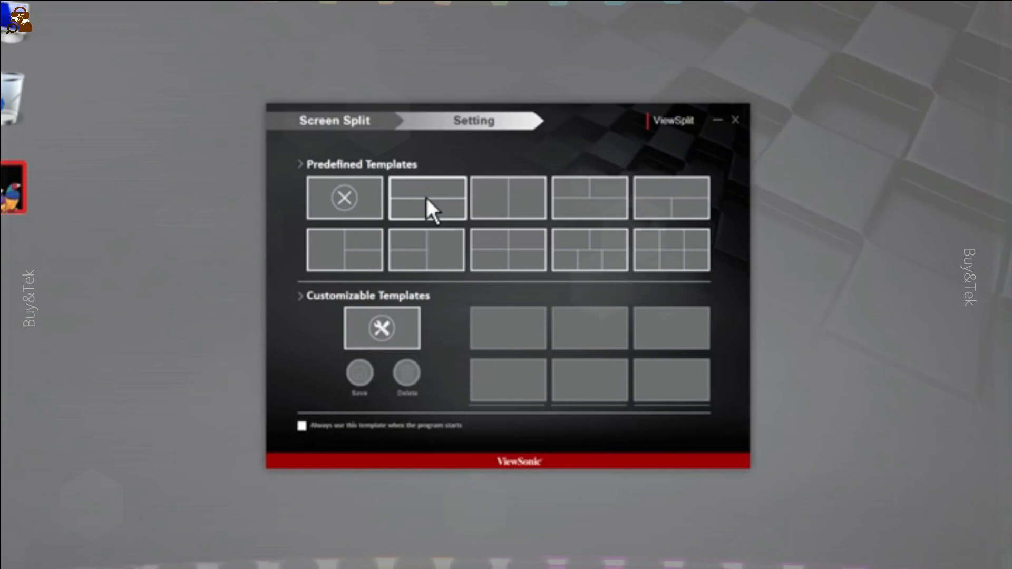
left_click(426, 202)
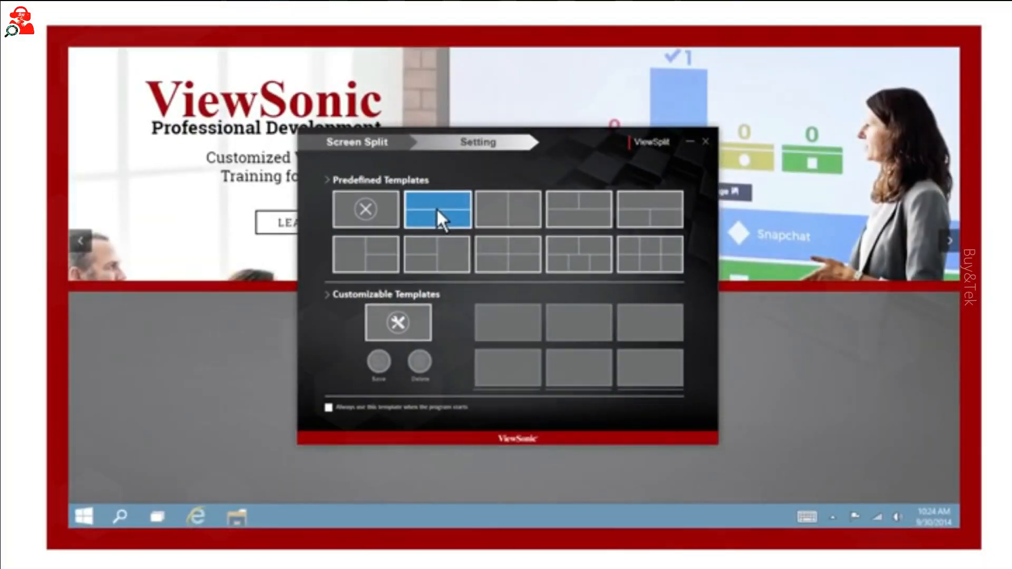
mouse_move(260, 301)
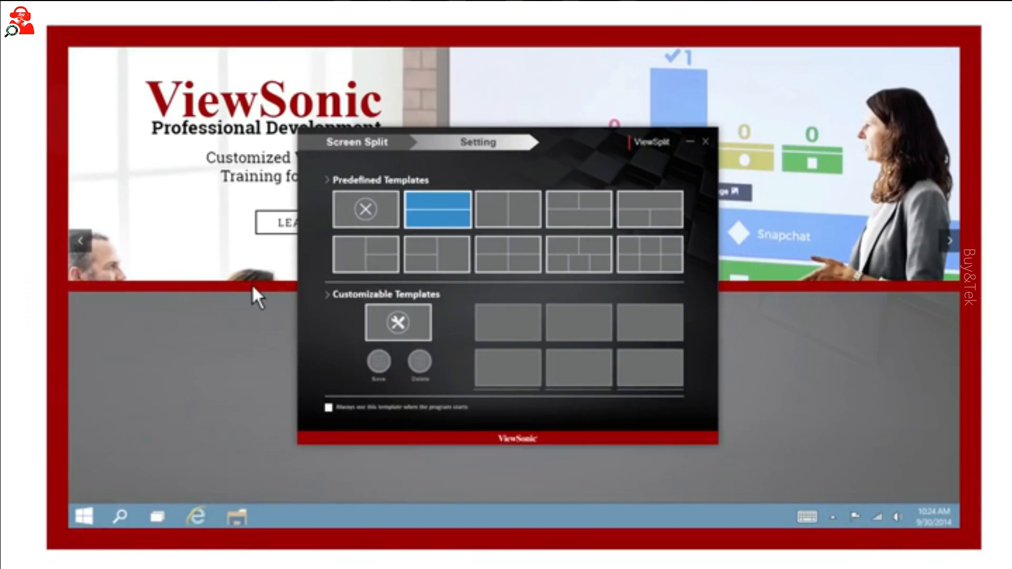